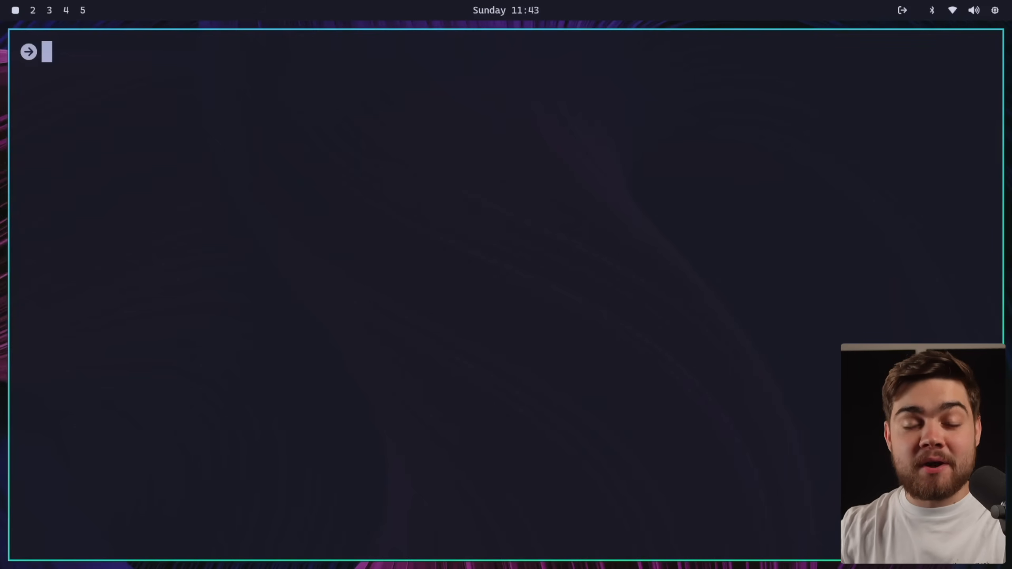
{"action": "type", "text": "n"}
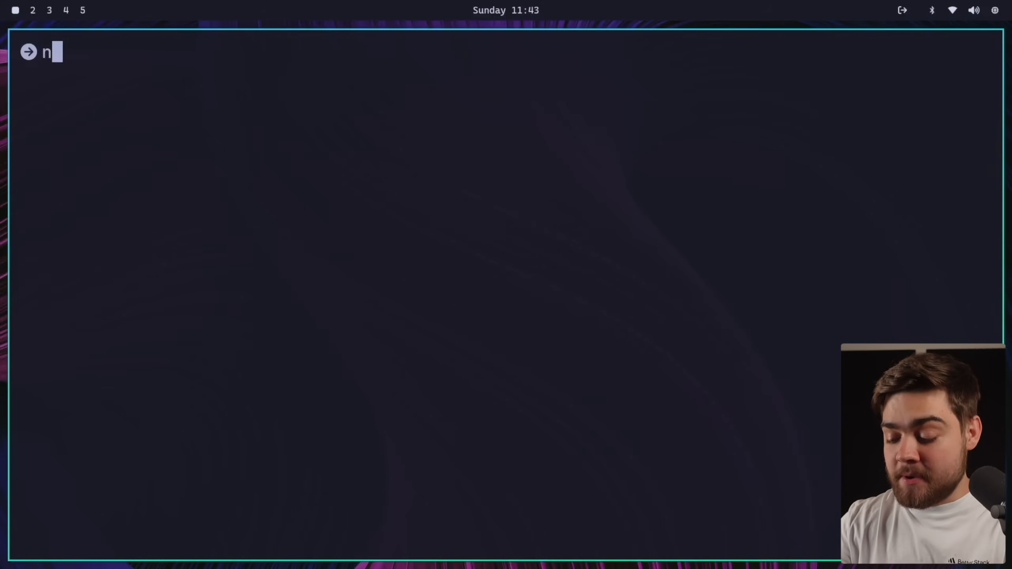